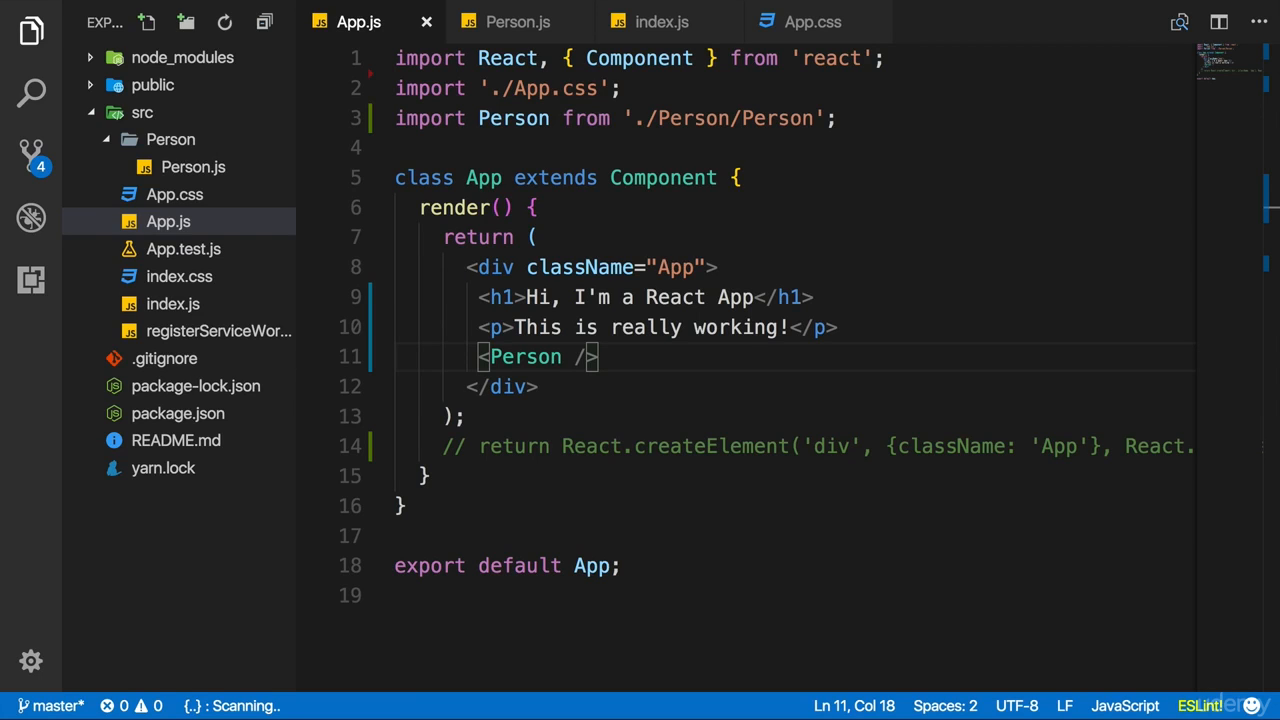
pyautogui.moveTo(592, 473)
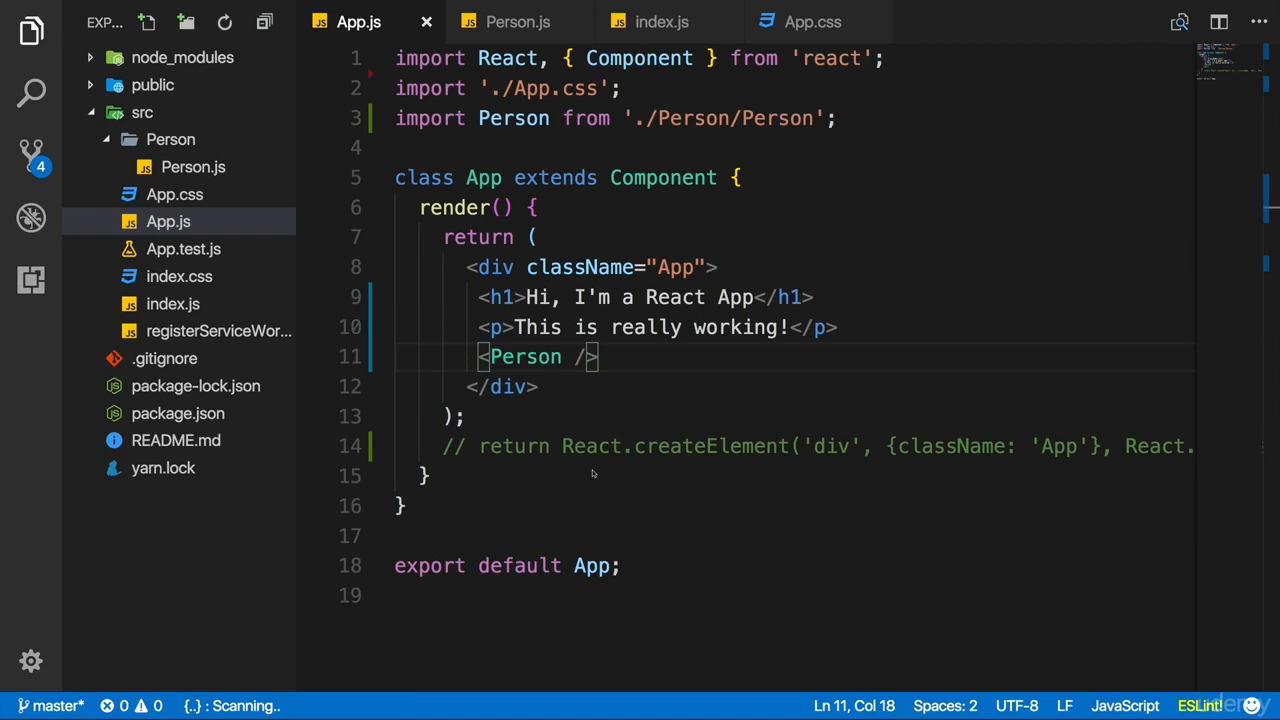
pyautogui.moveTo(579, 377)
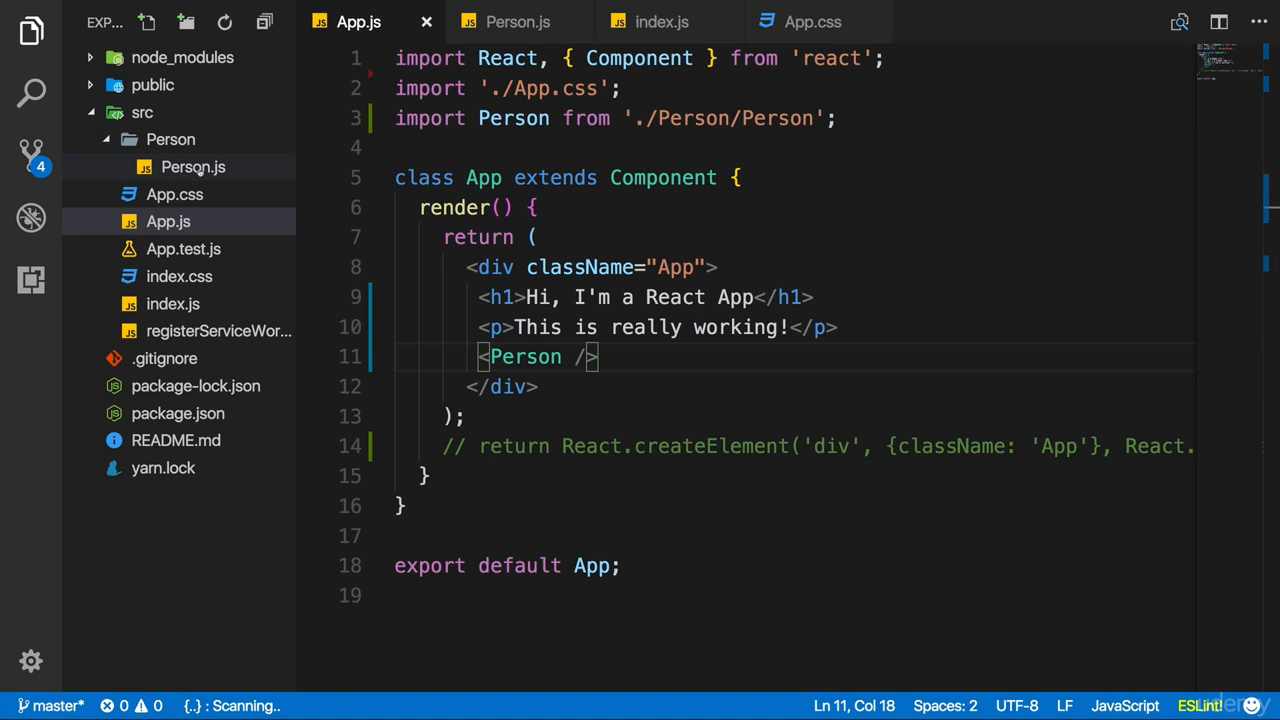
pyautogui.moveTo(193, 167)
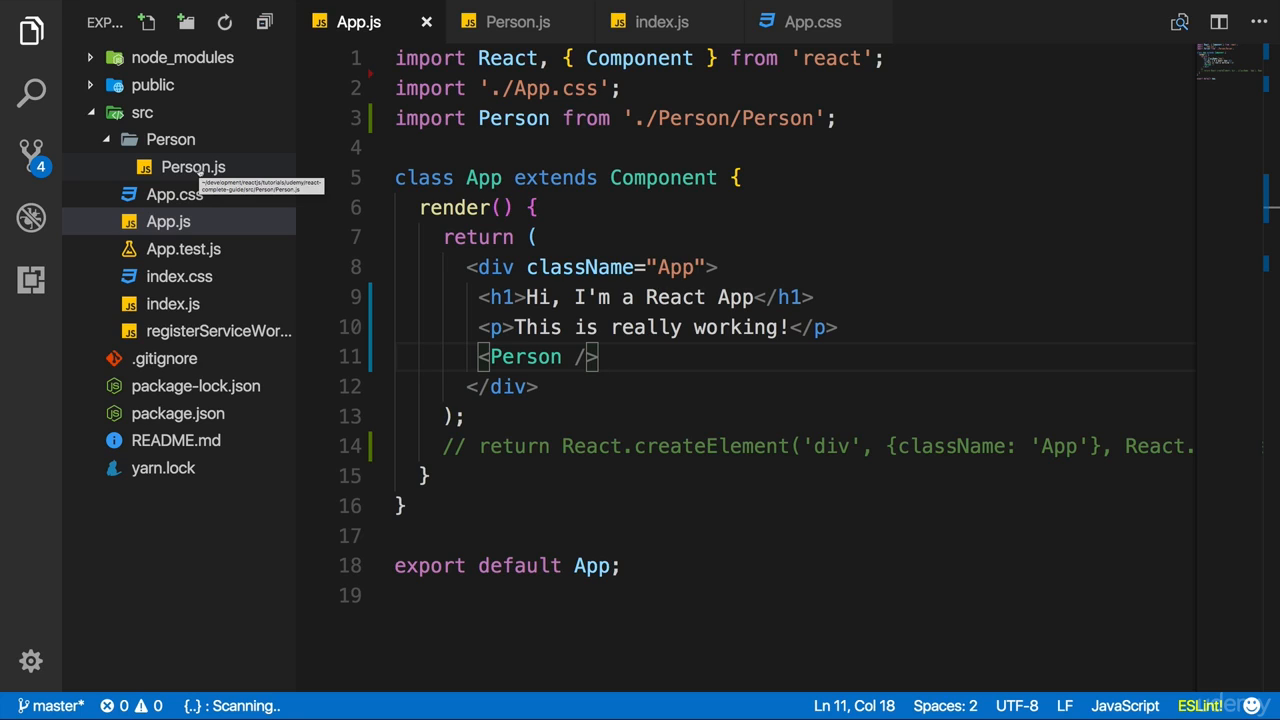
pyautogui.moveTo(200, 180)
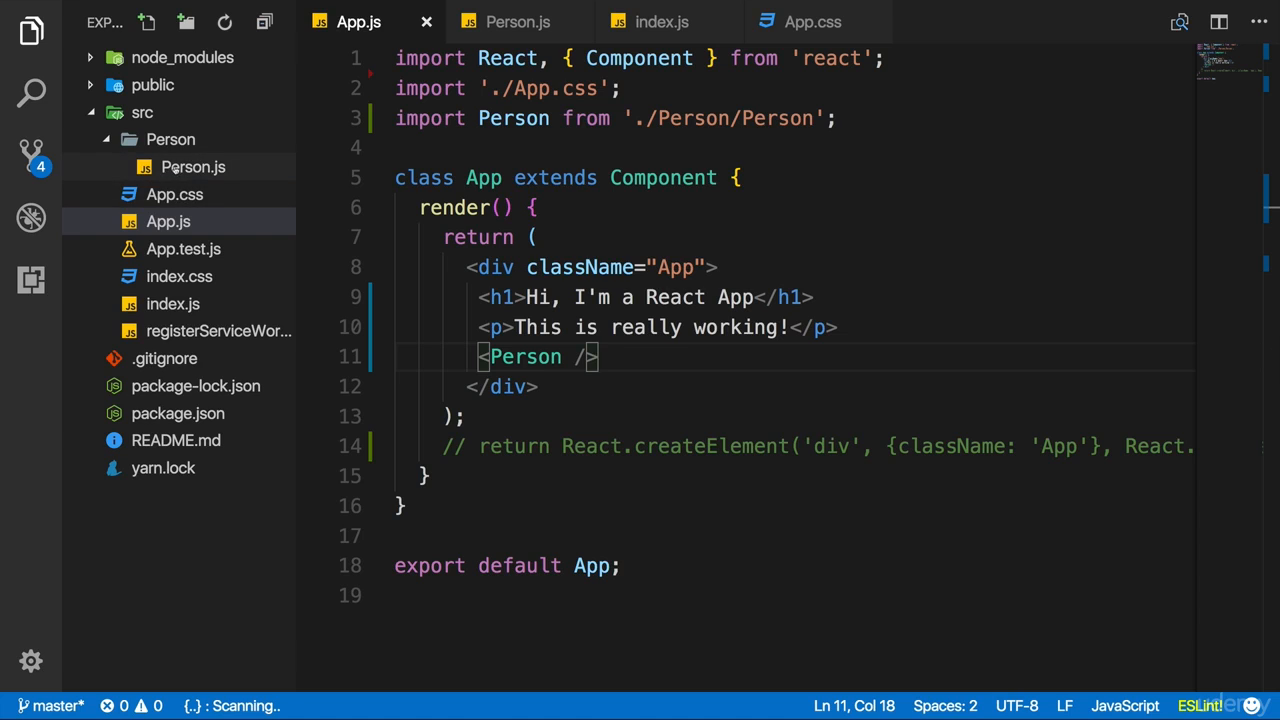
pyautogui.moveTo(193, 167)
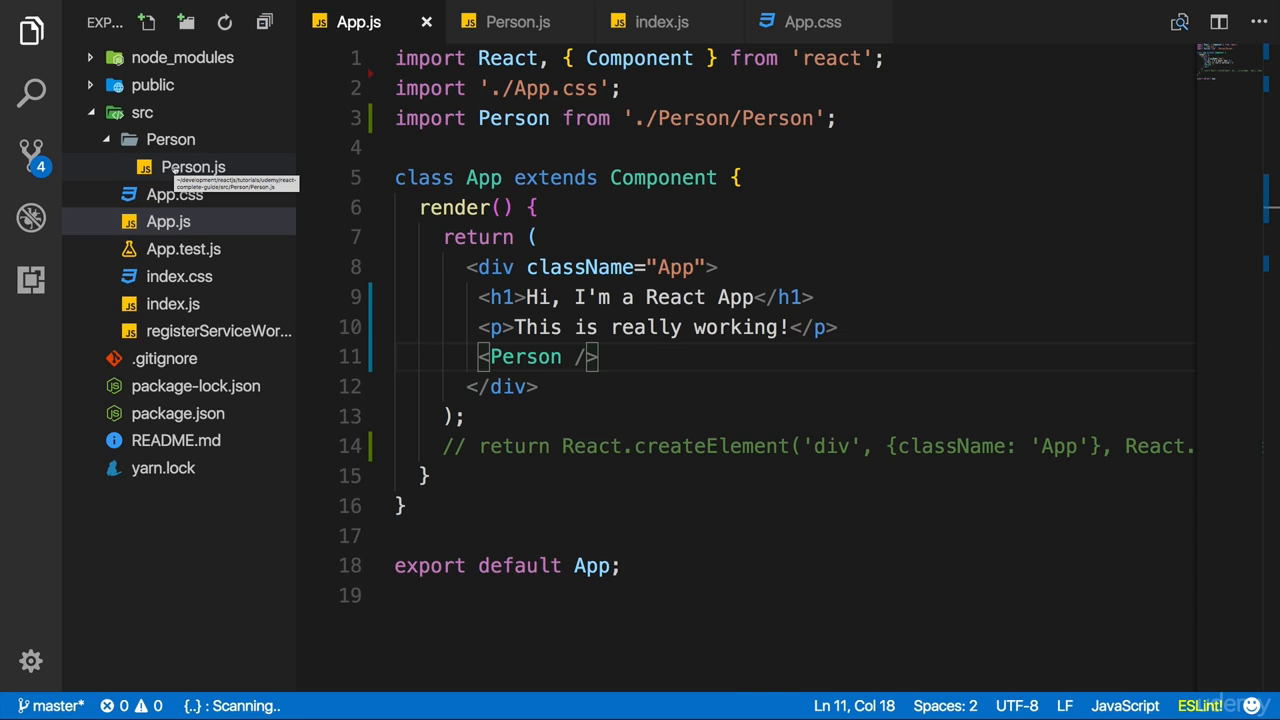
pyautogui.moveTo(649, 366)
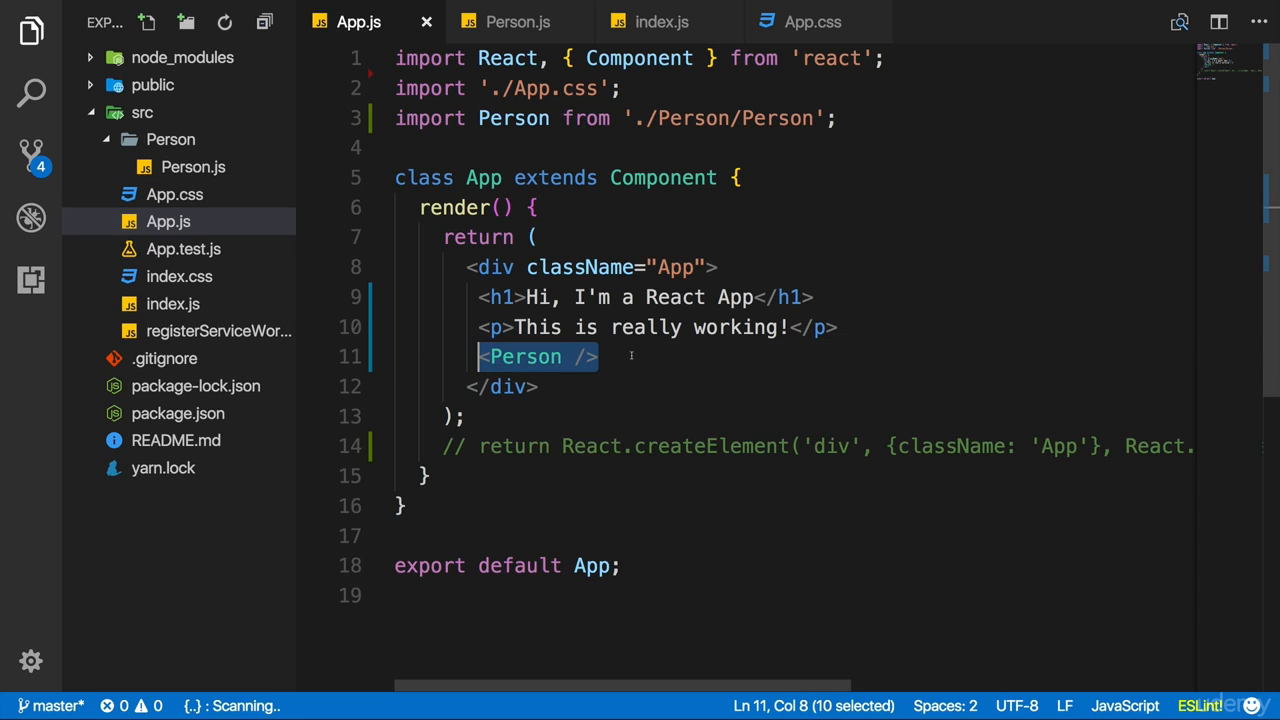
# - Add two more <Person /> lines to App.js so three Person elements render
pyautogui.click(600, 356)
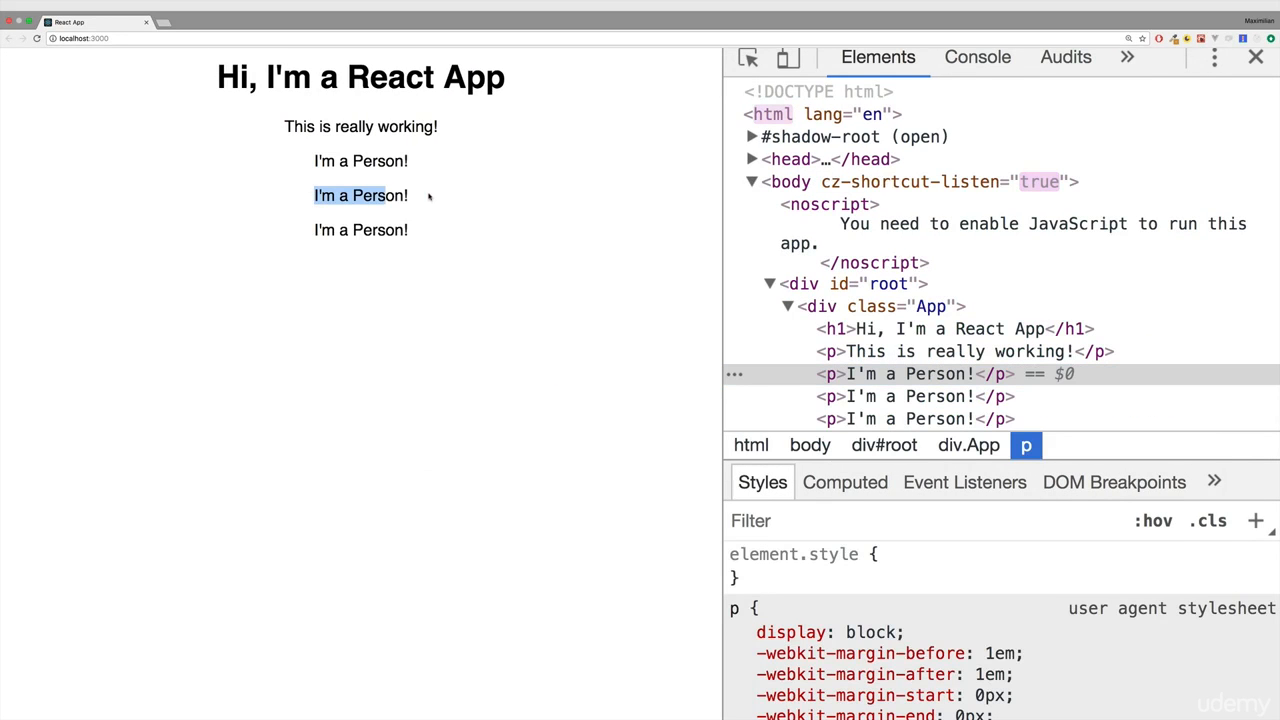
pyautogui.click(361, 230)
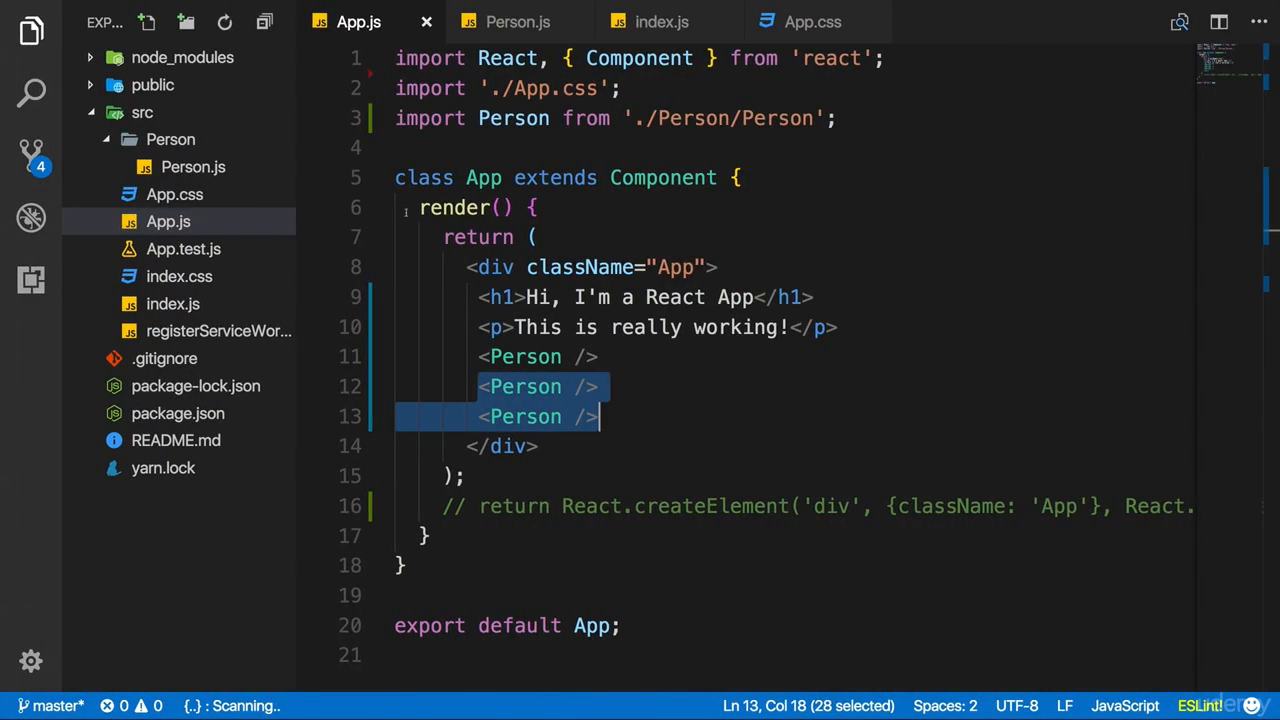
pyautogui.moveTo(174, 194)
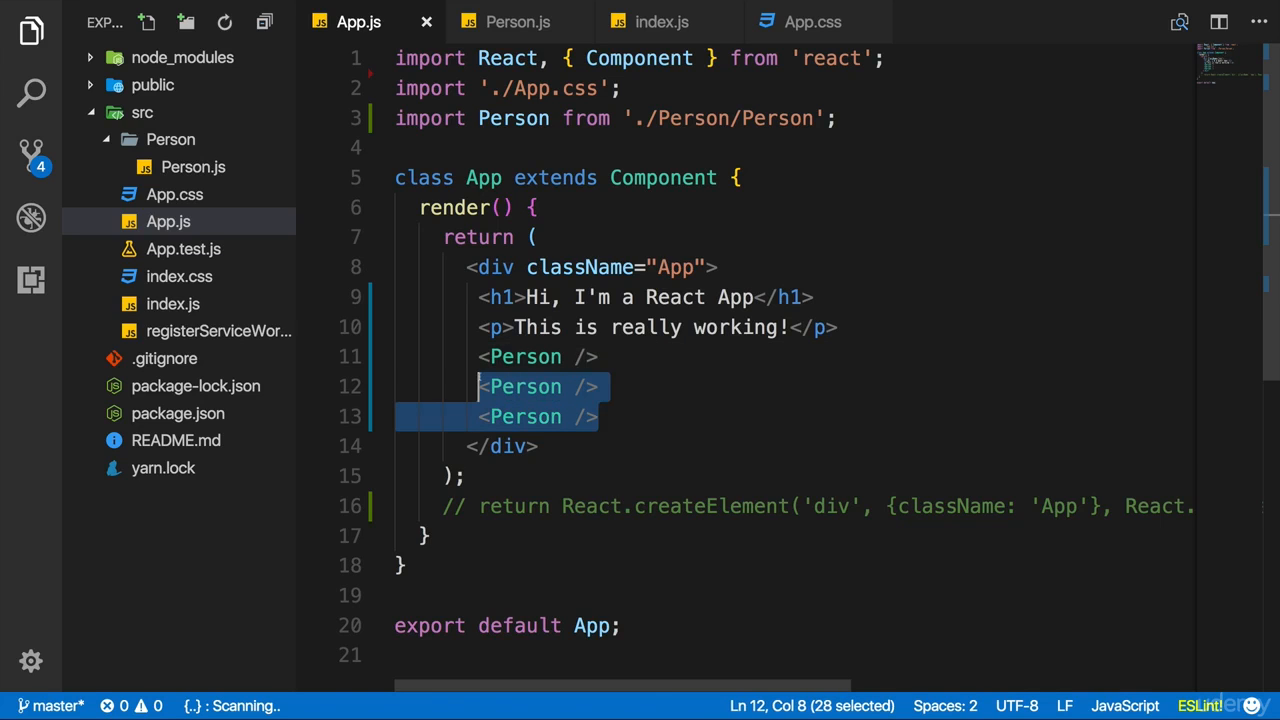
# - View Person.js and its return statement with the 'I'm a Person!' paragraph
pyautogui.click(517, 22)
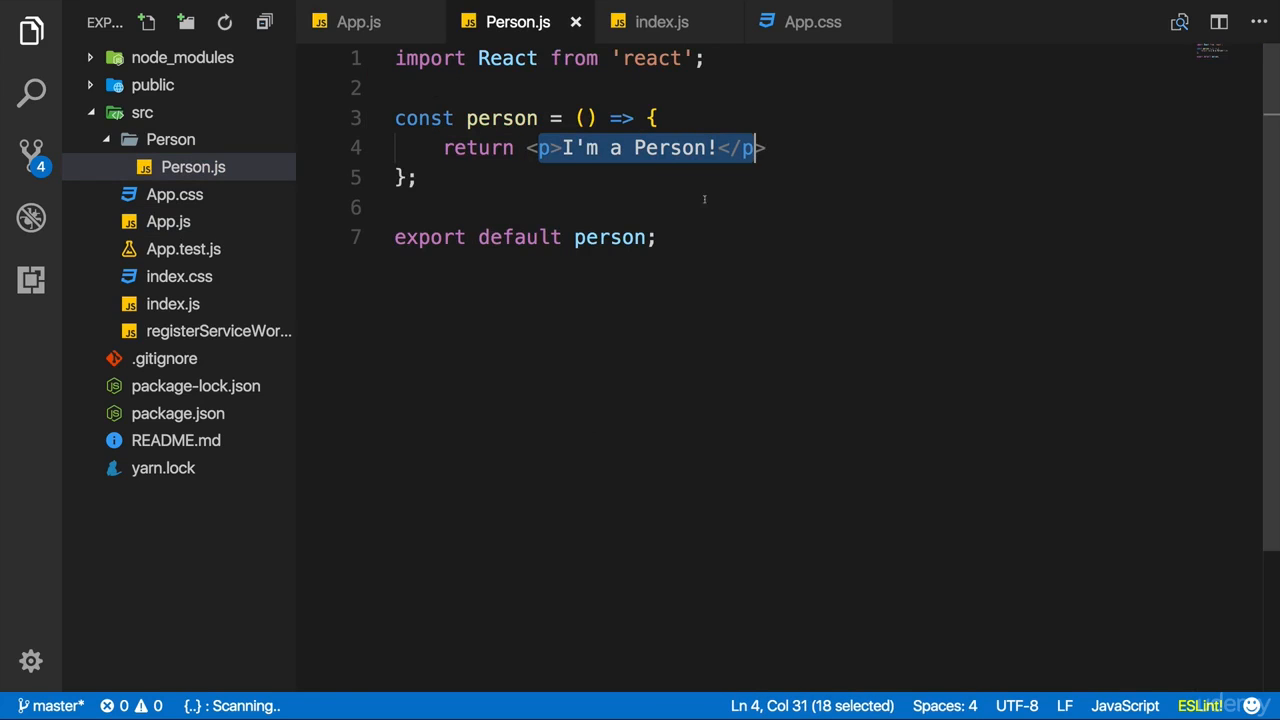
pyautogui.moveTo(694, 211)
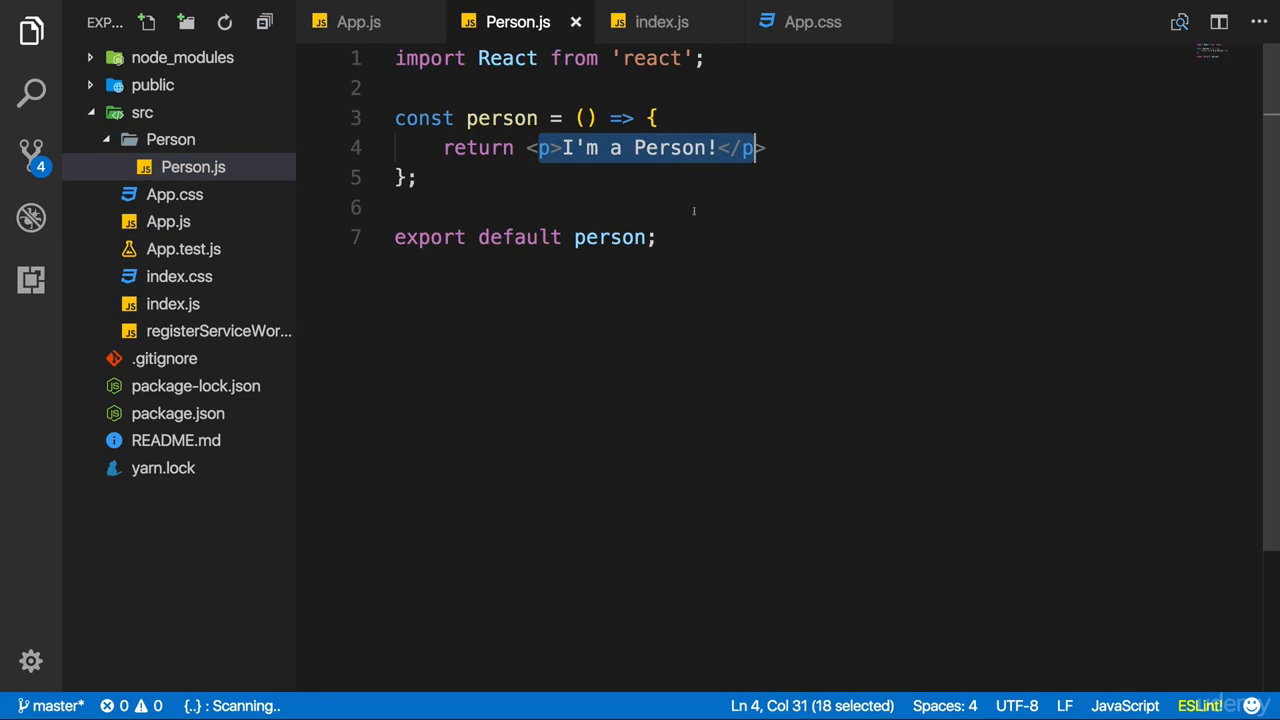
pyautogui.click(687, 207)
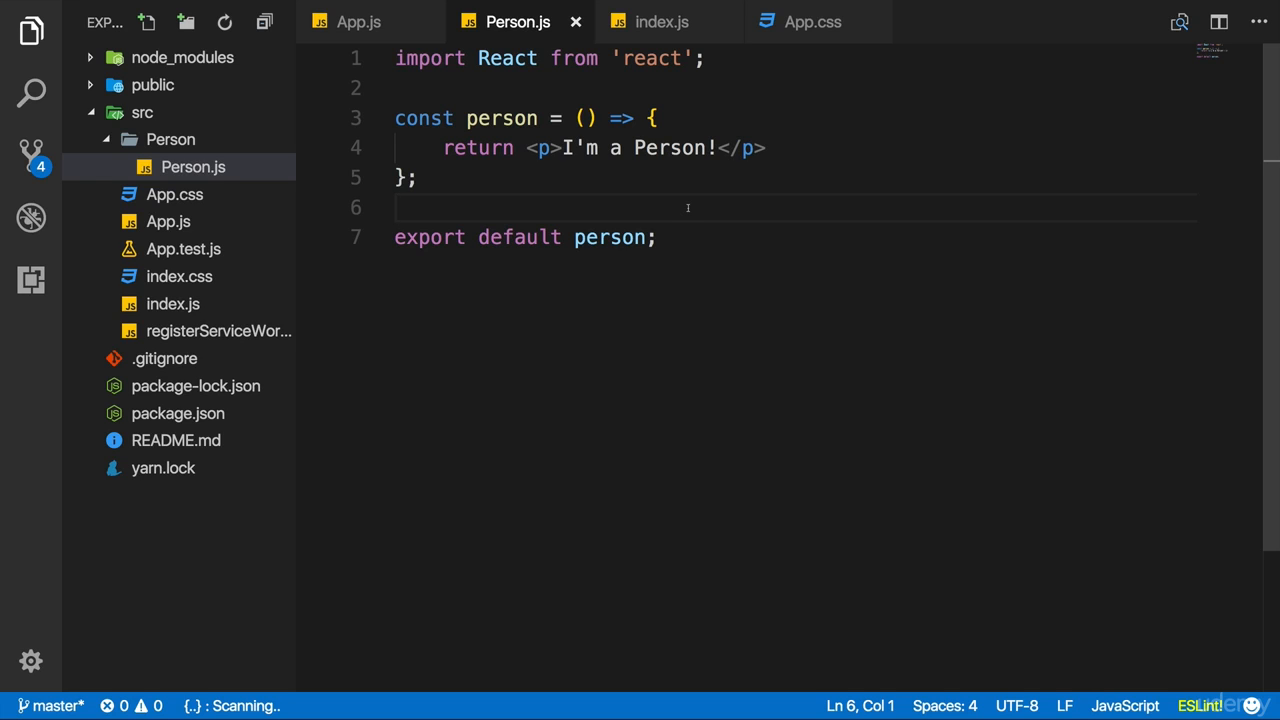
pyautogui.click(395, 207)
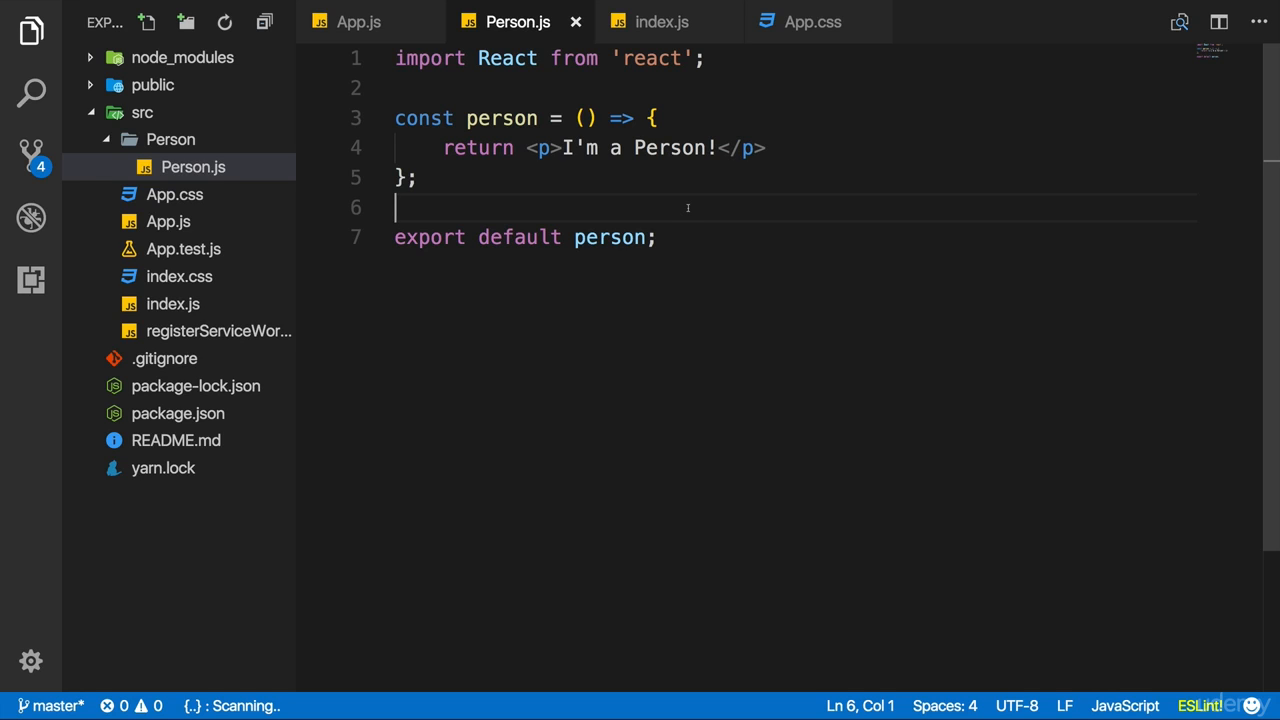